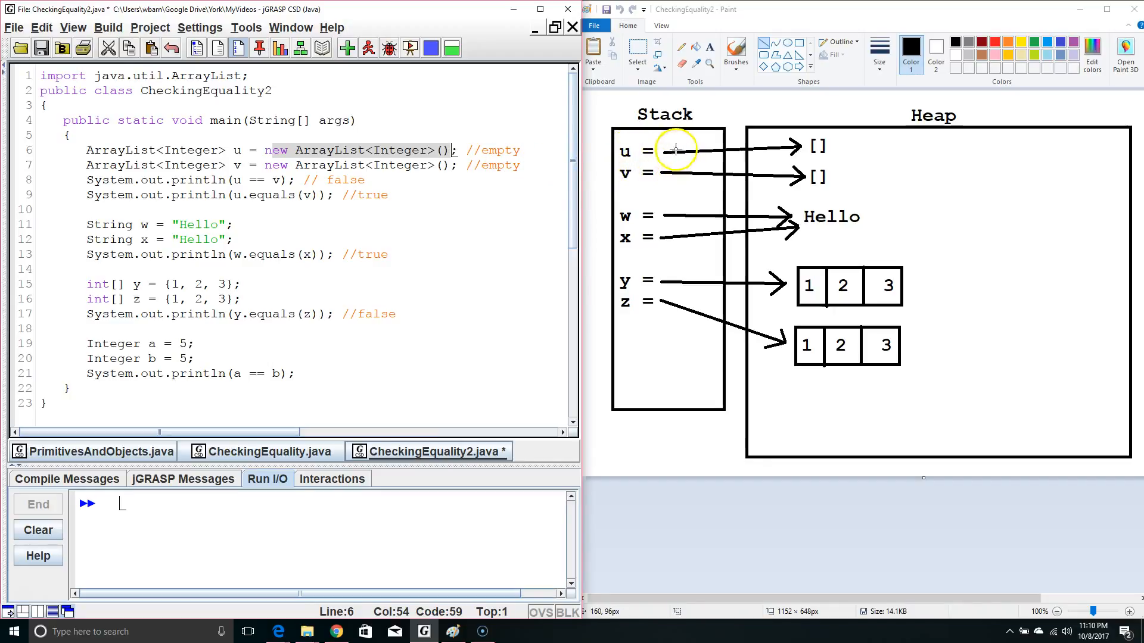
mouse_move(664, 175)
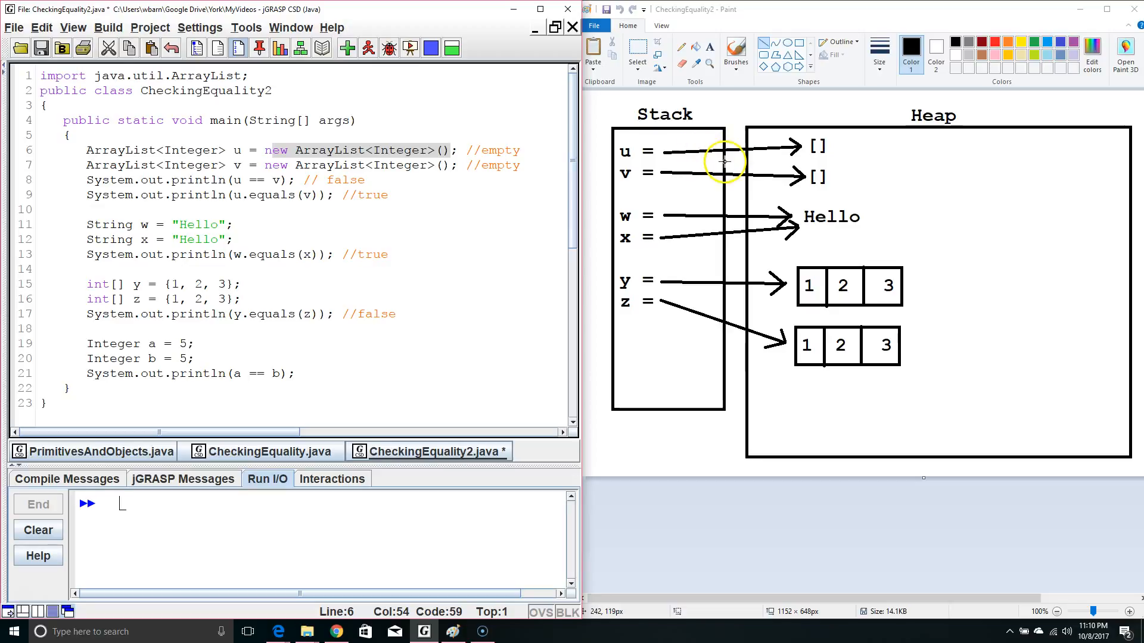
mouse_move(674, 152)
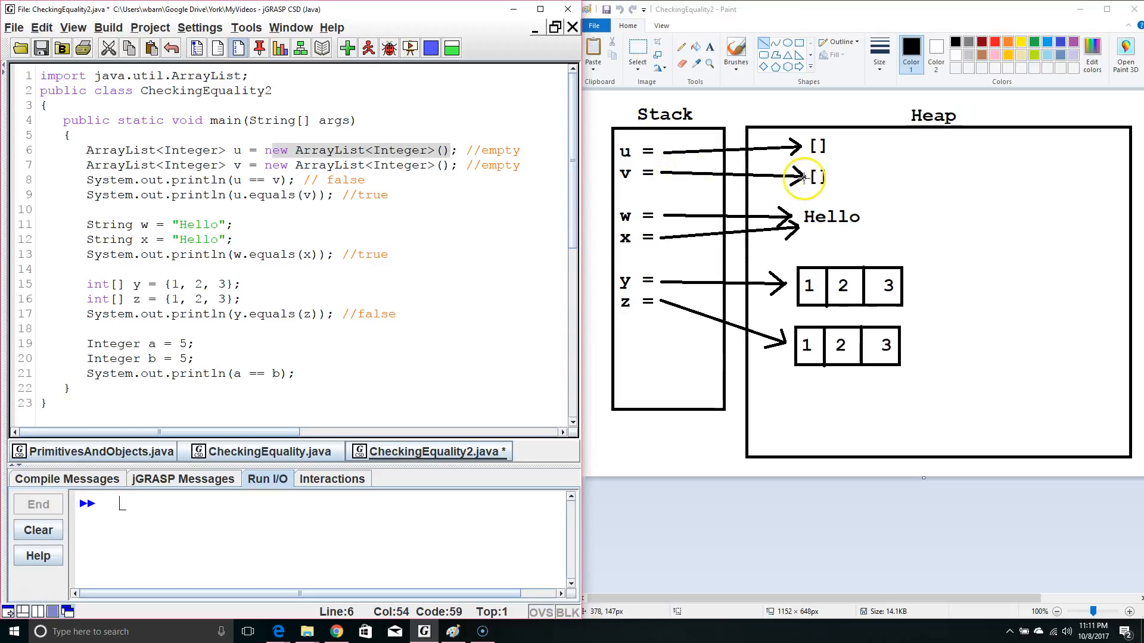
mouse_move(606, 179)
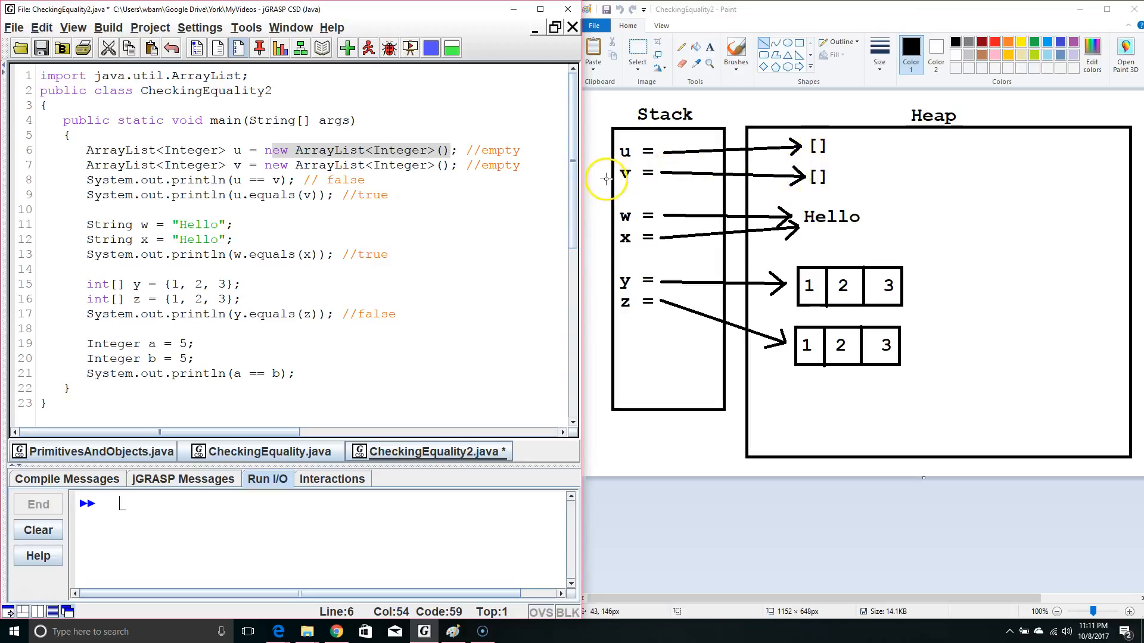
Step: Select 'u == v' on line 8 of CheckingEquality2 to show why it prints false
left_click_drag(232, 180, 285, 180)
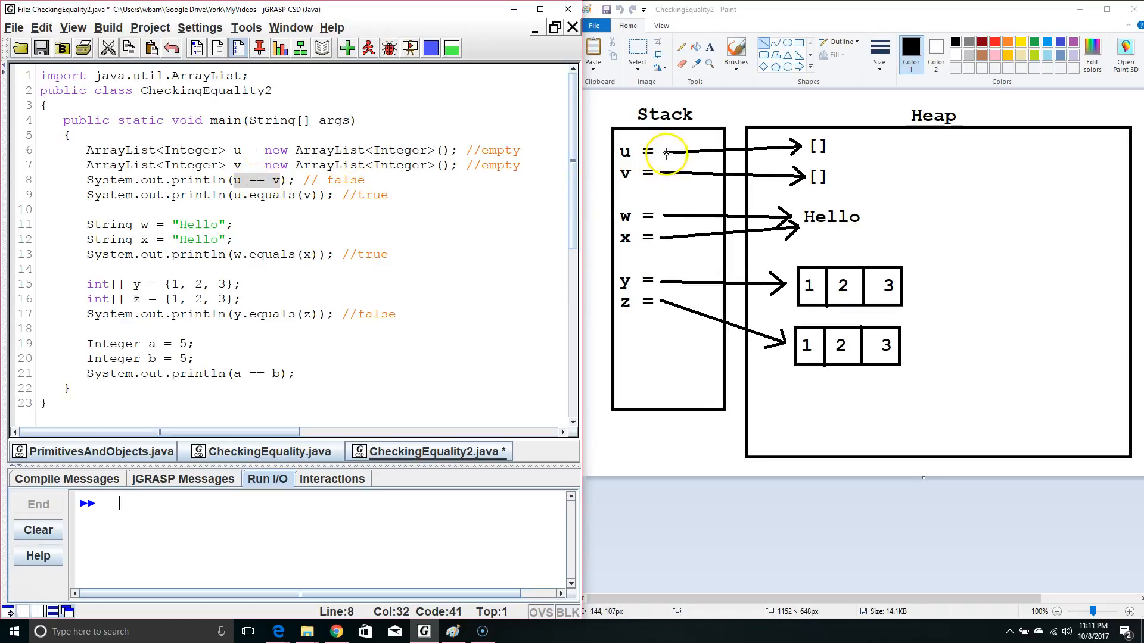
mouse_move(260, 182)
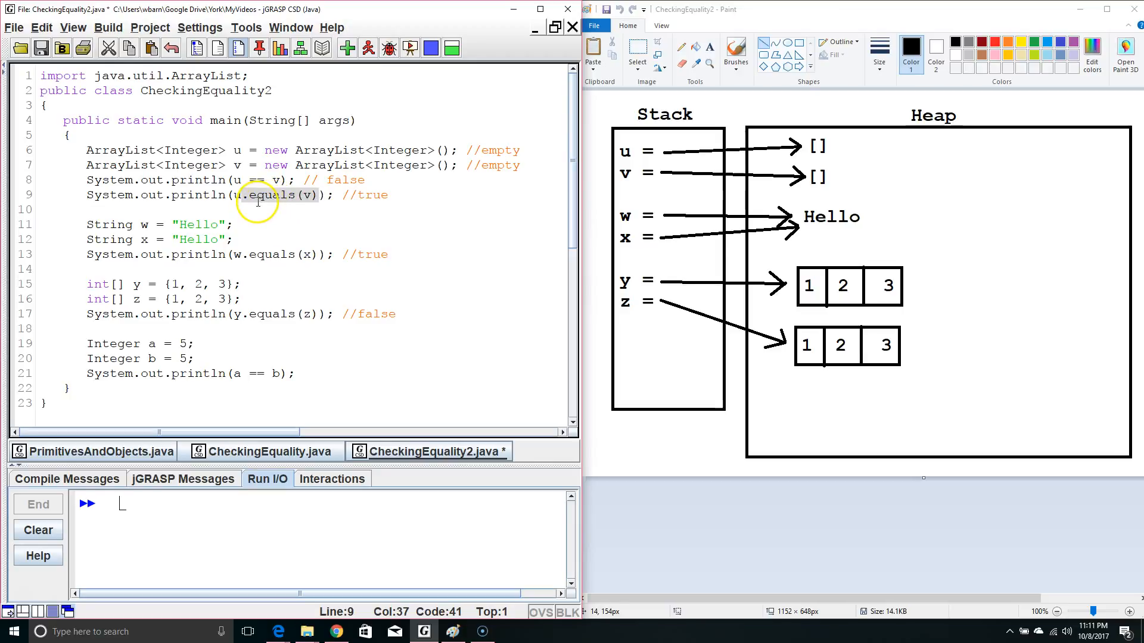
mouse_move(819, 149)
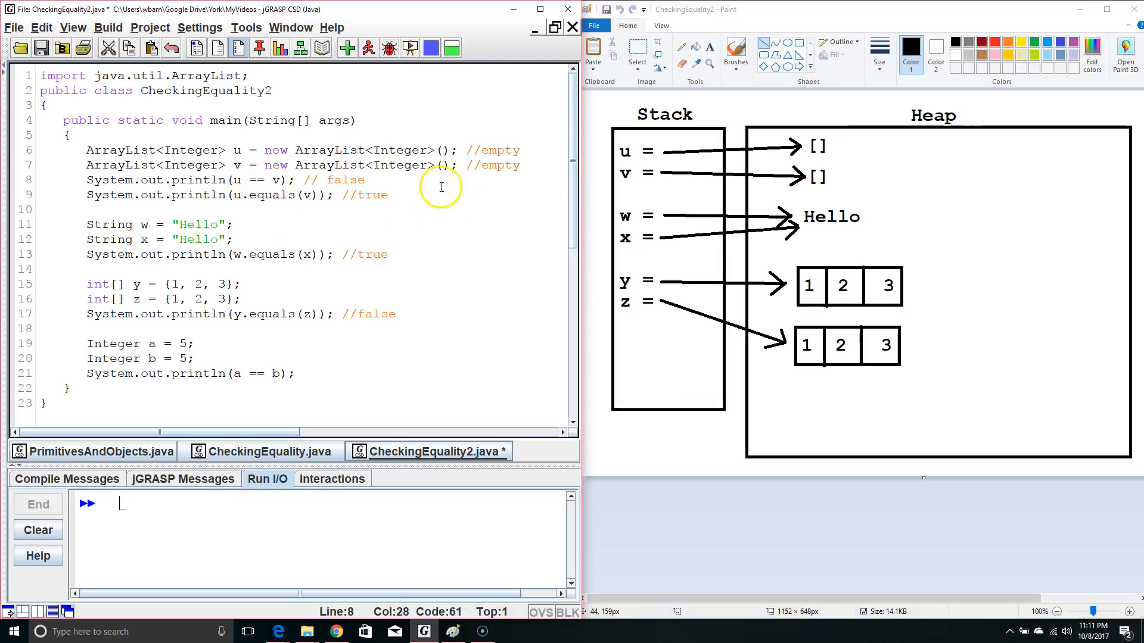
mouse_move(666, 156)
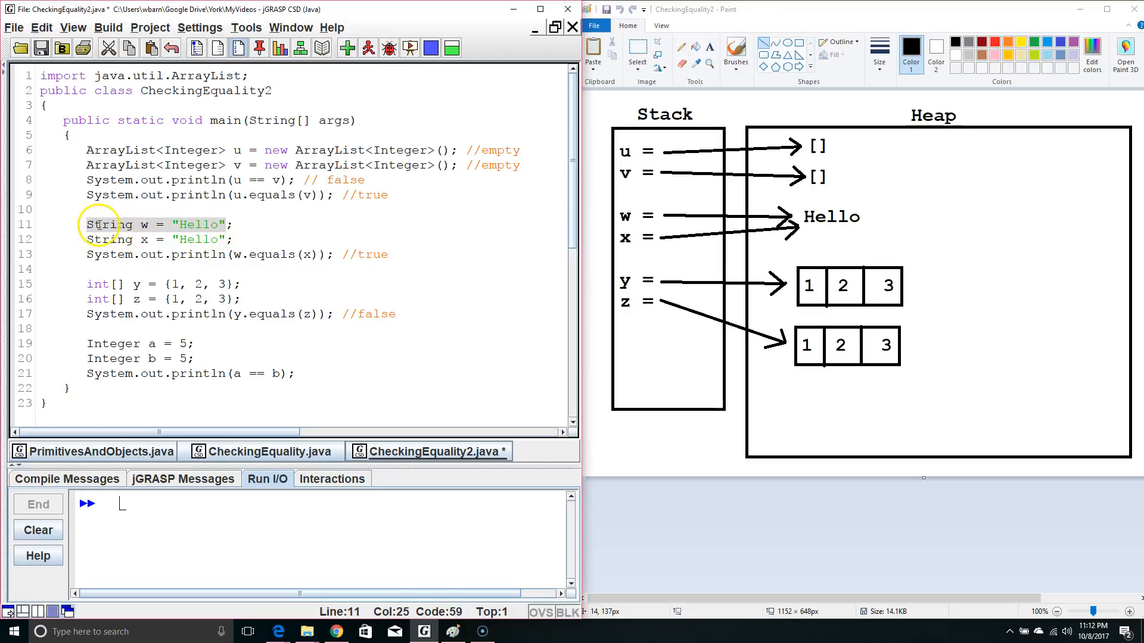
Step: Place the cursor at the String declarations, then select 'w.equals(x)' on line 13
left_click(198, 224)
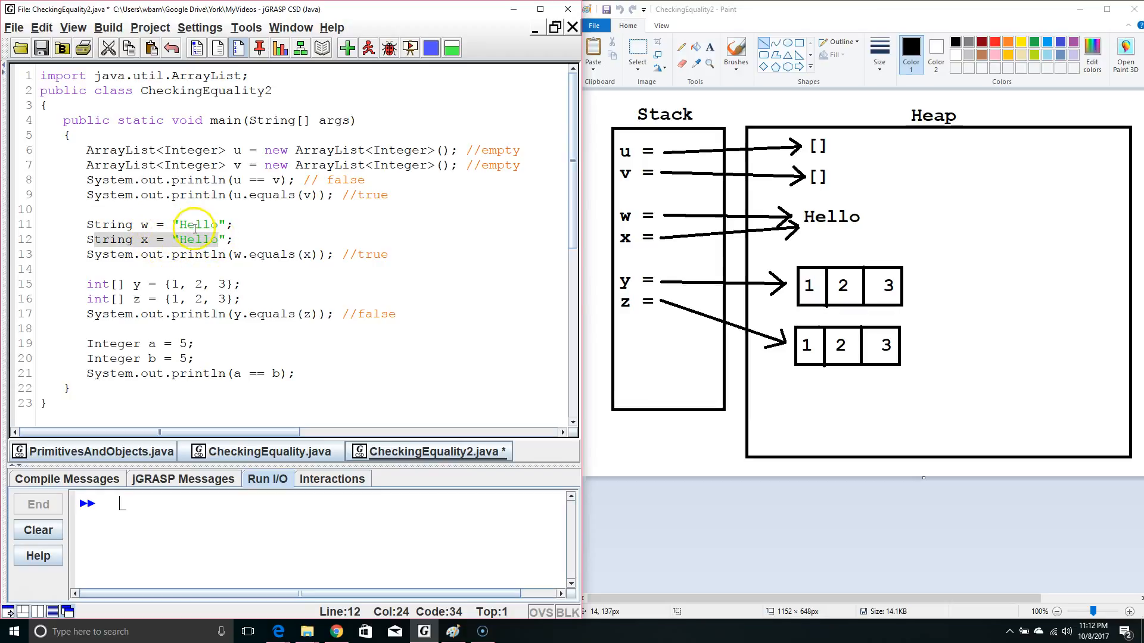
mouse_move(729, 234)
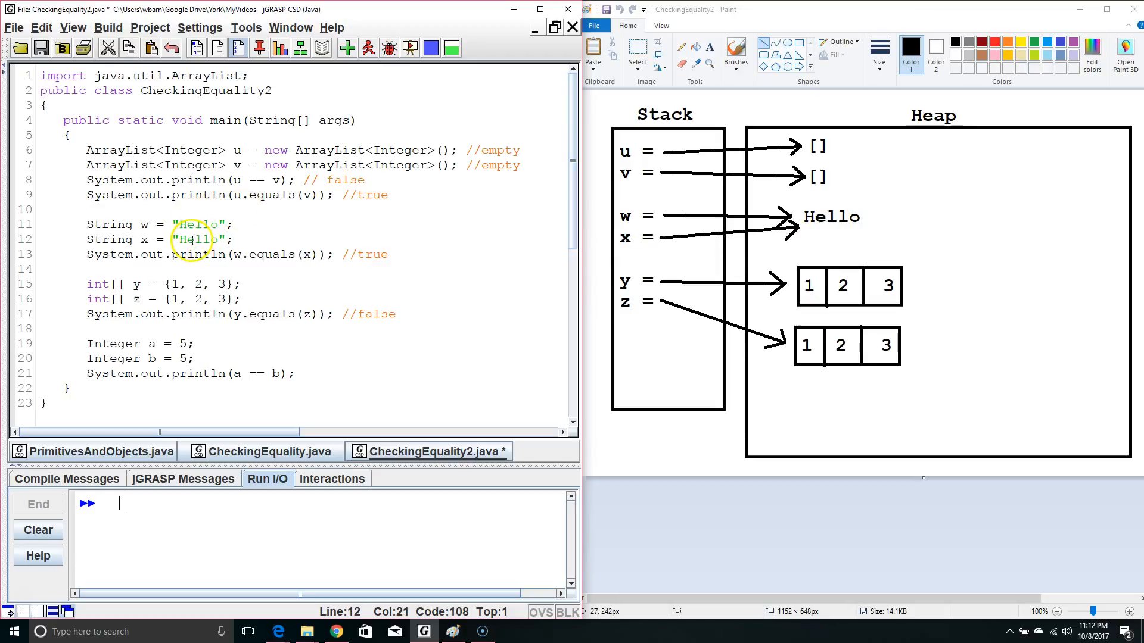
mouse_move(740, 218)
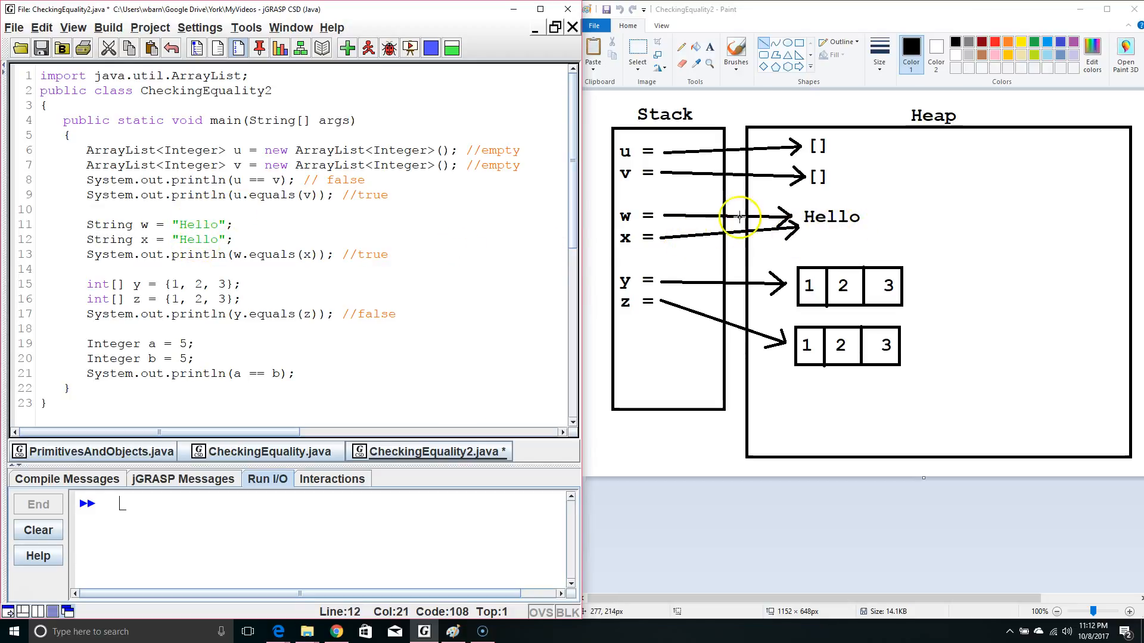
mouse_move(823, 226)
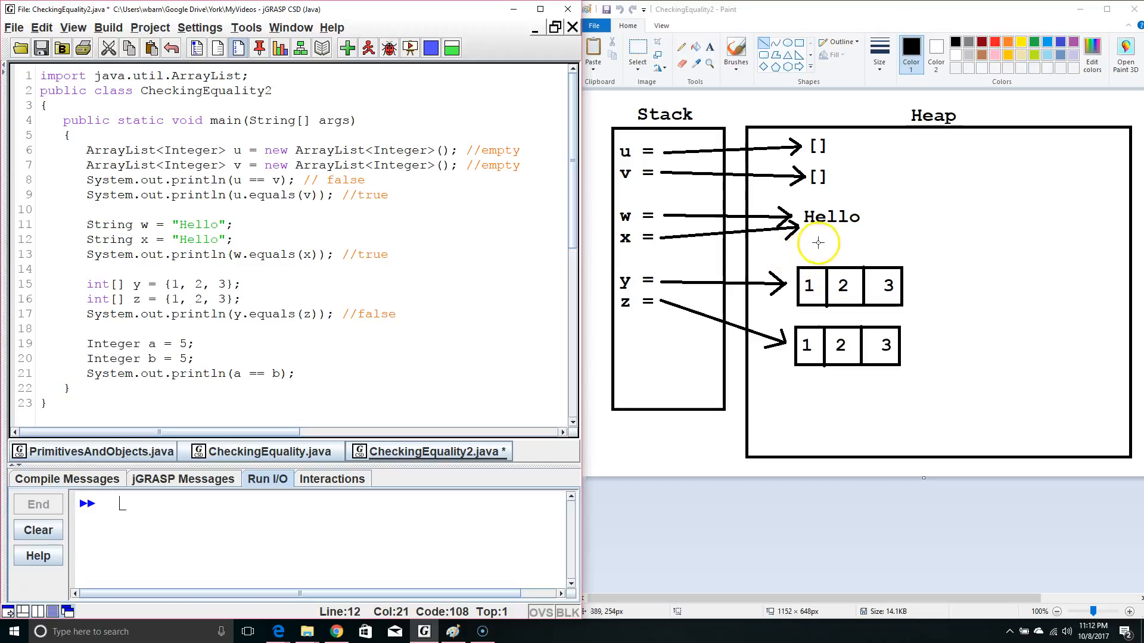
mouse_move(817, 255)
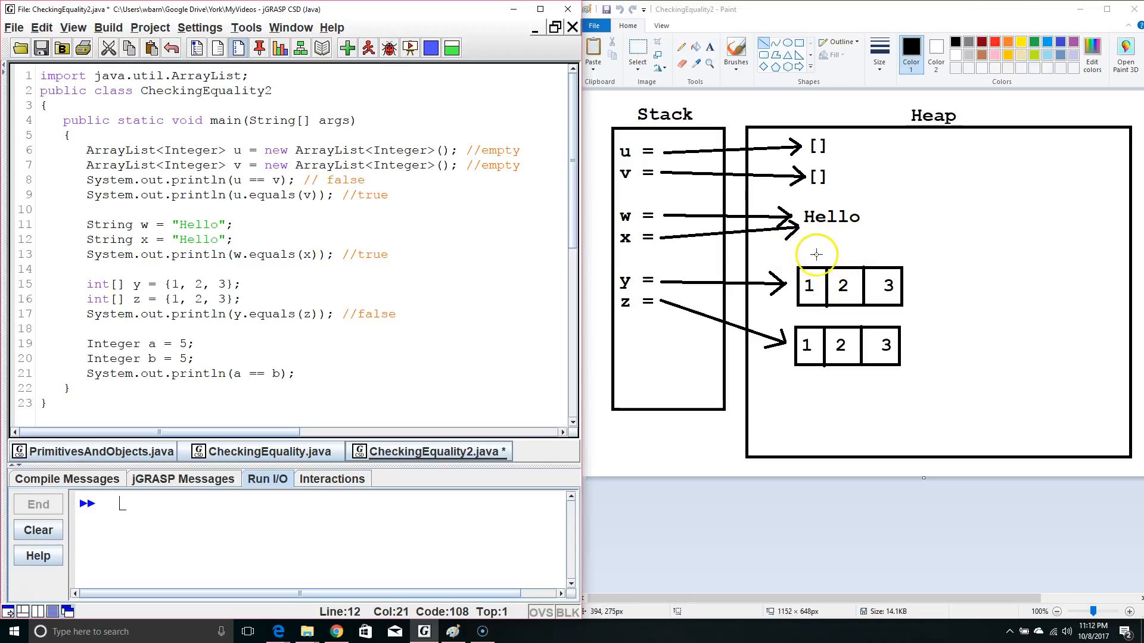
mouse_move(761, 252)
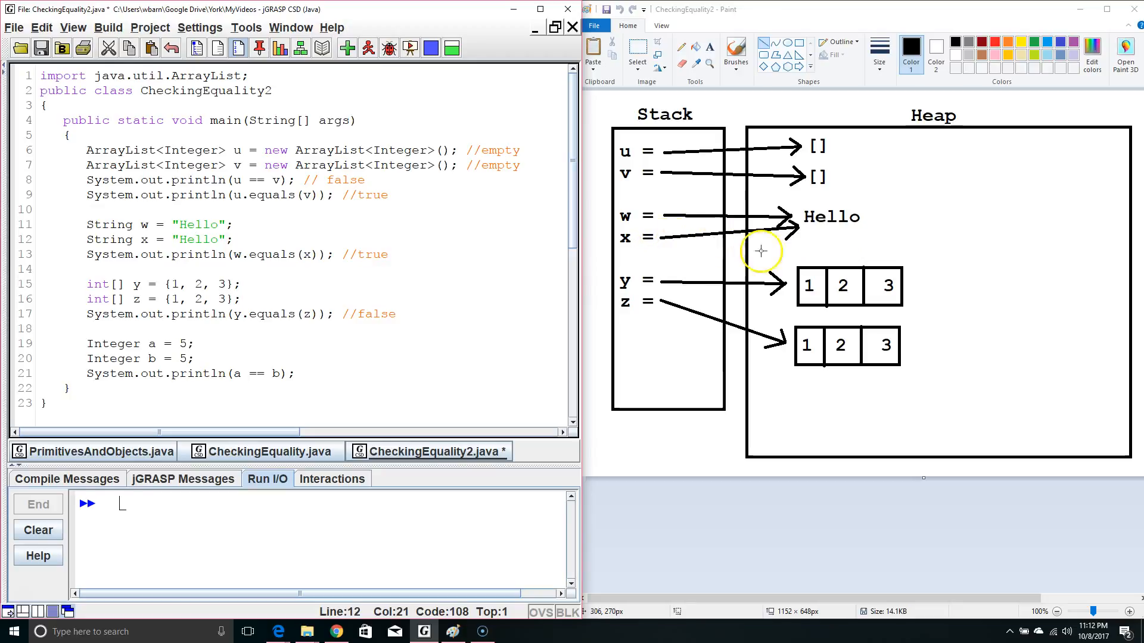
mouse_move(825, 249)
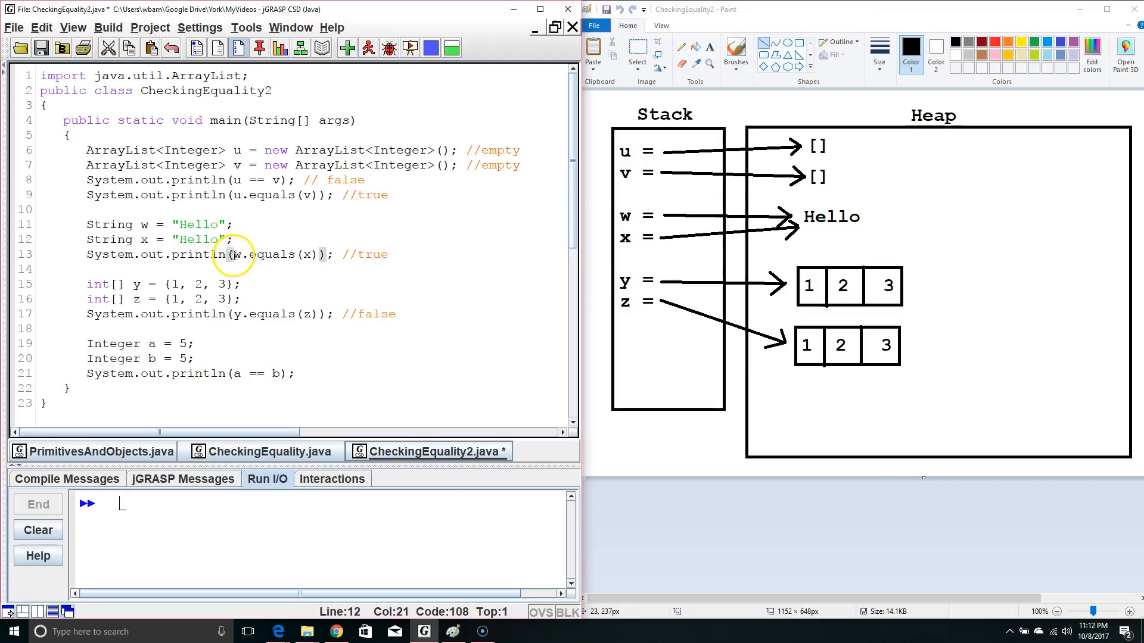
left_click_drag(232, 253, 319, 254)
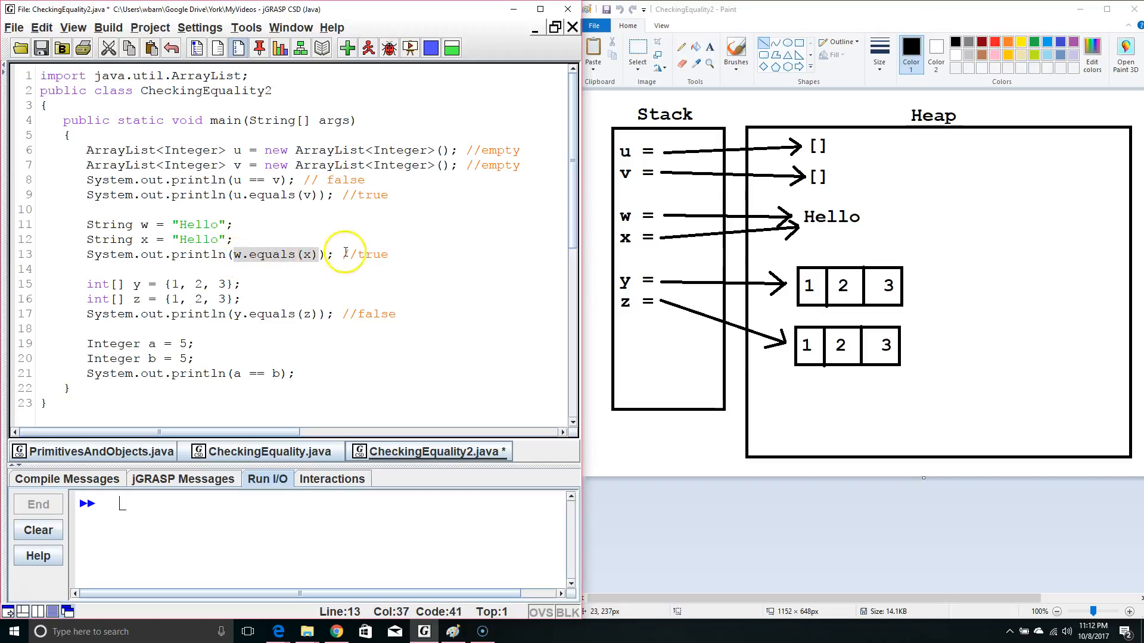
mouse_move(439, 265)
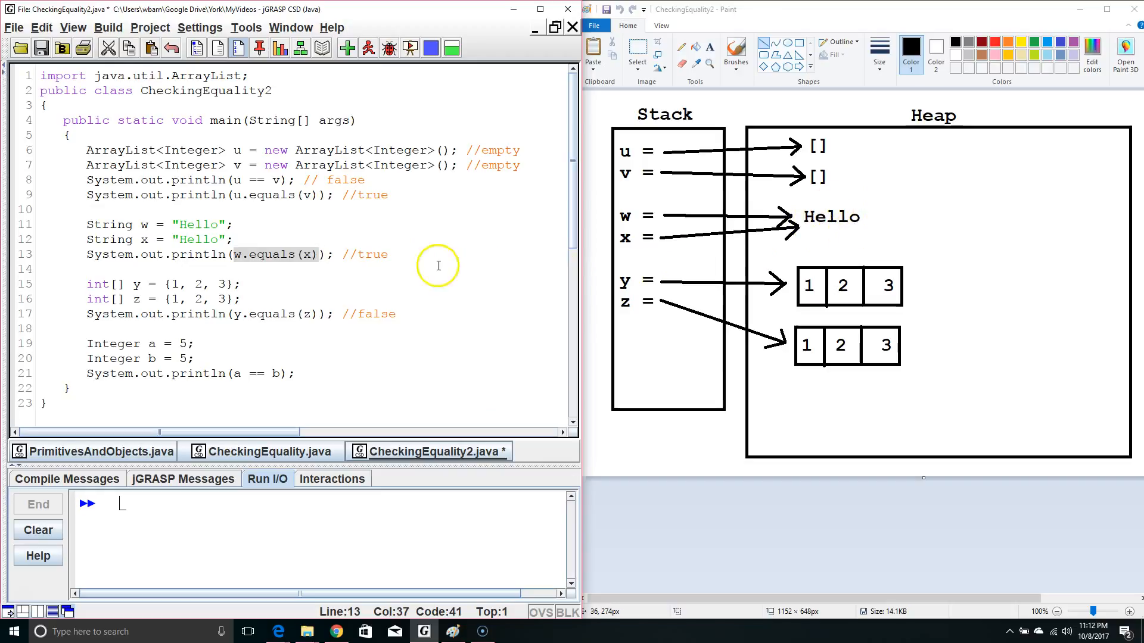
mouse_move(104, 292)
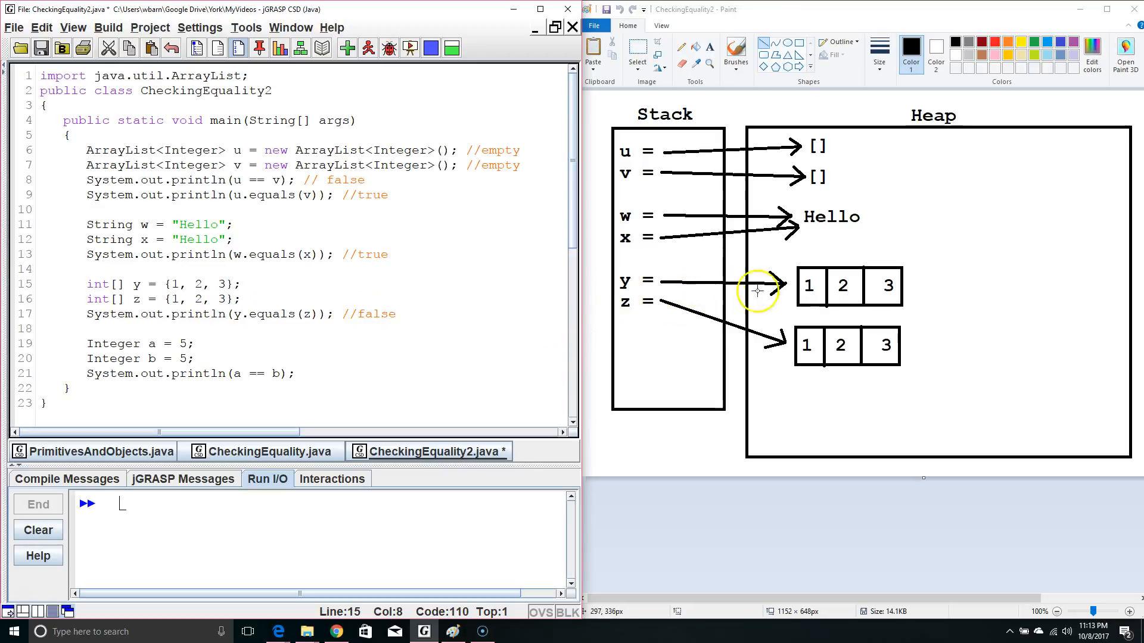
mouse_move(837, 292)
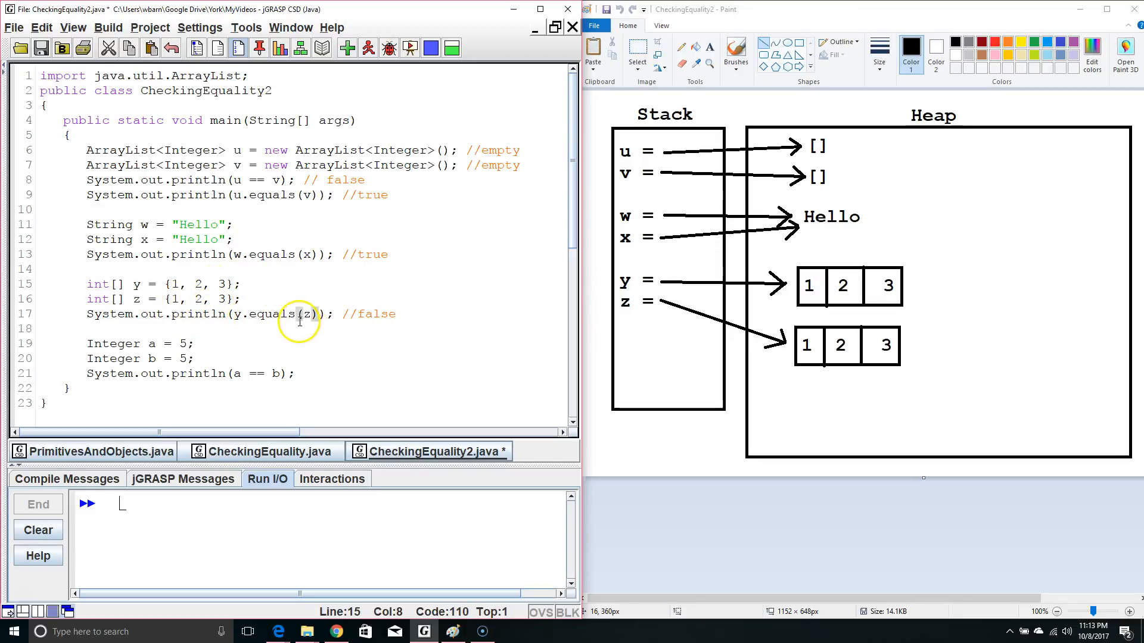
mouse_move(851, 335)
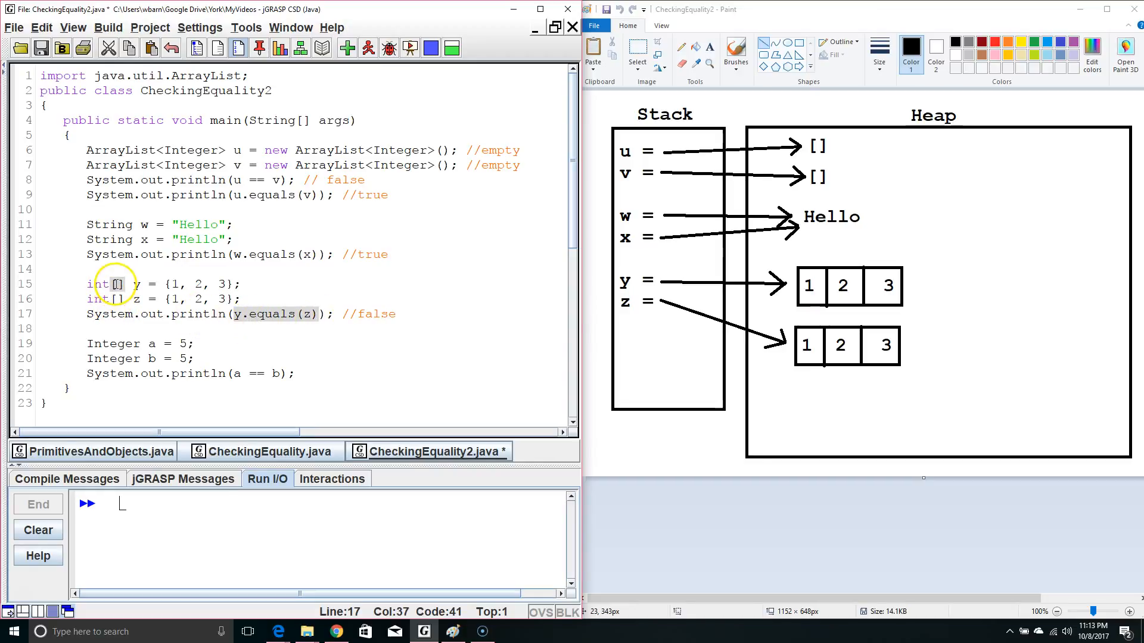
mouse_move(262, 321)
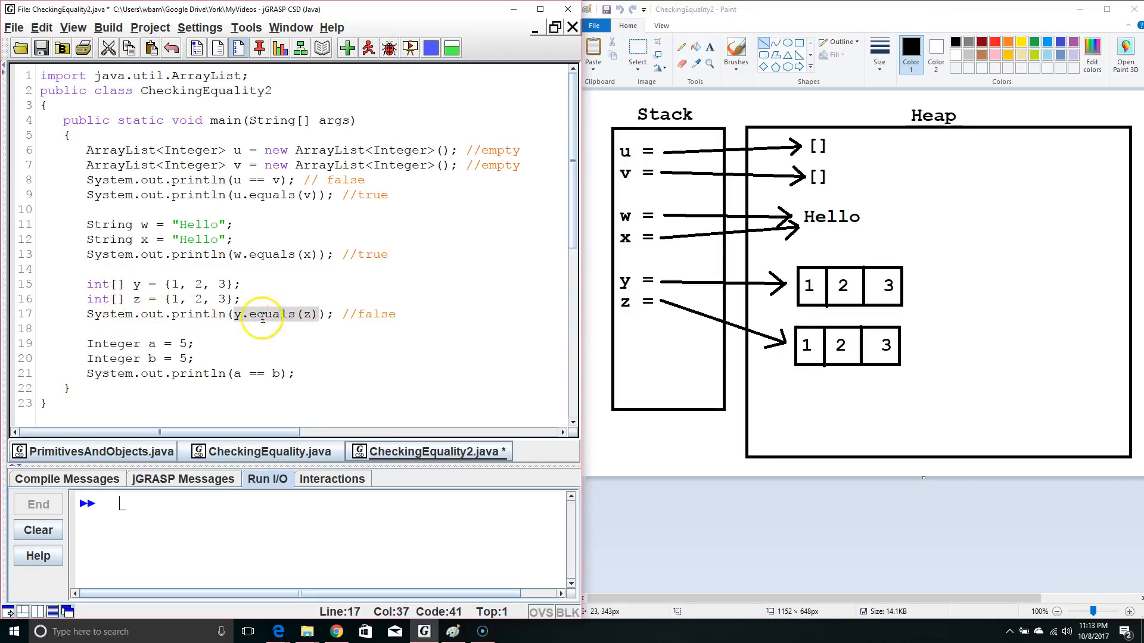